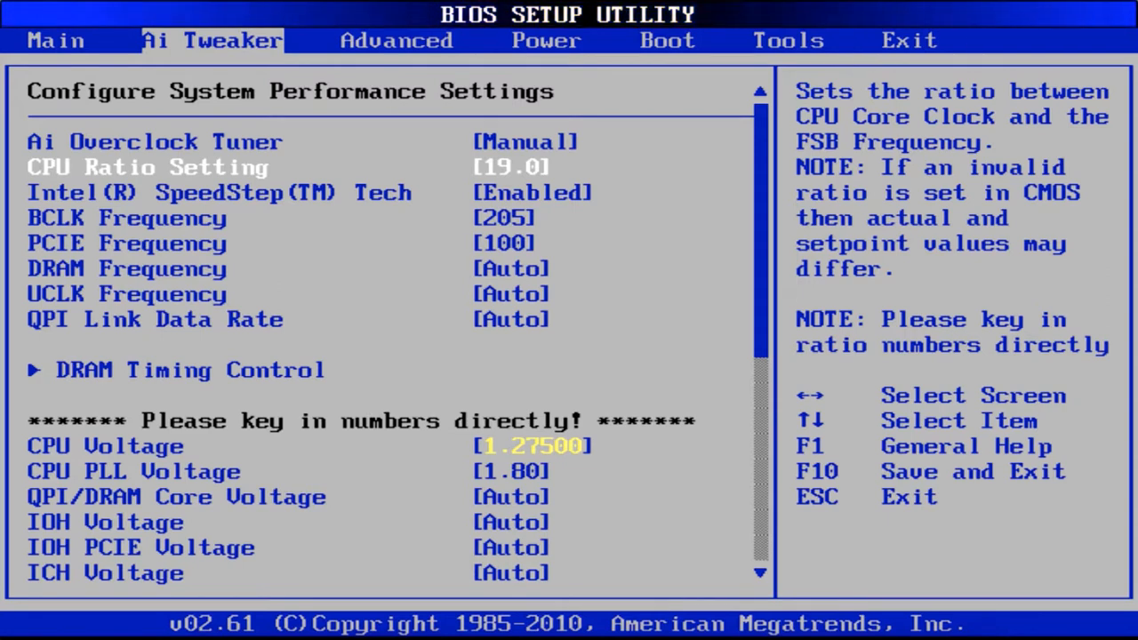
Move down past SpeedStep, BCLK and PCIE Frequency (100), then switch to the Exit page
key("Down")
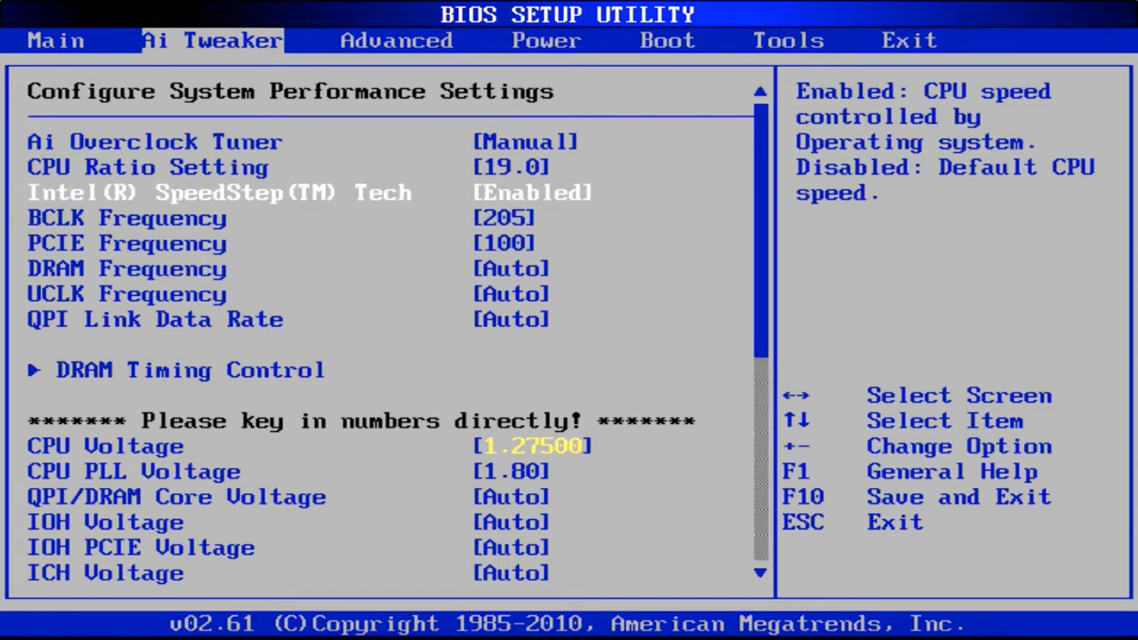
key("Down")
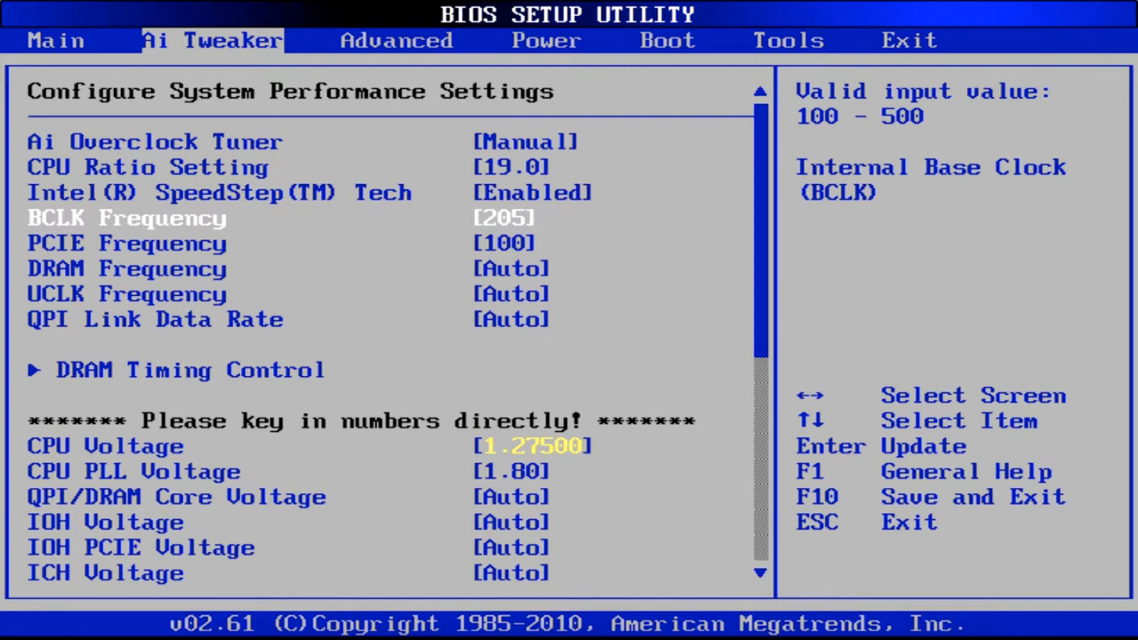
key("down")
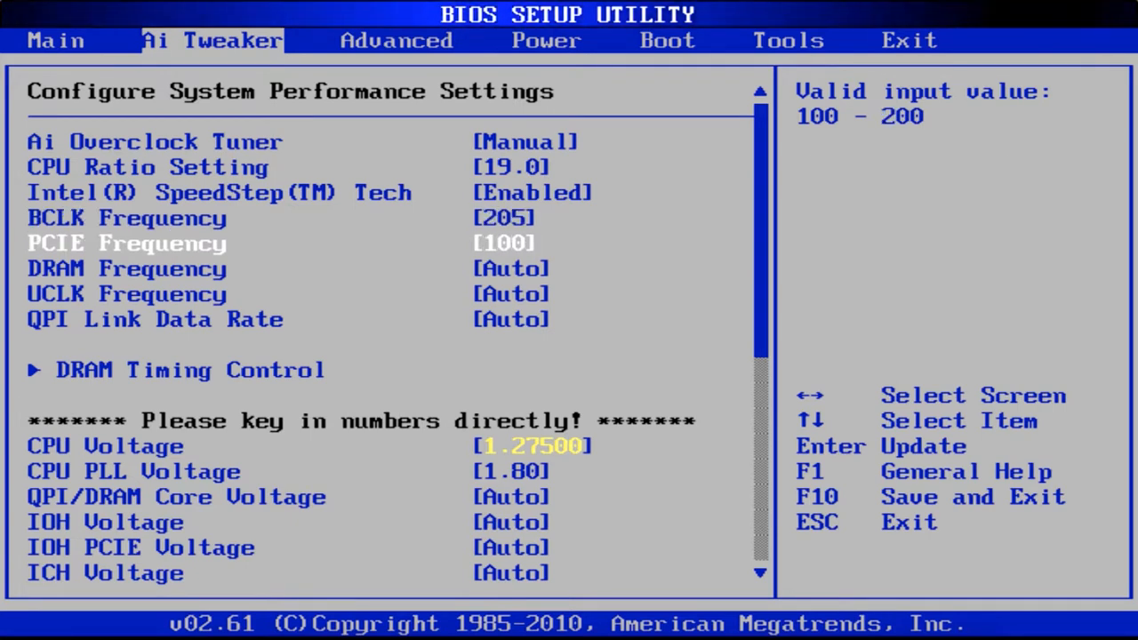
key("Up")
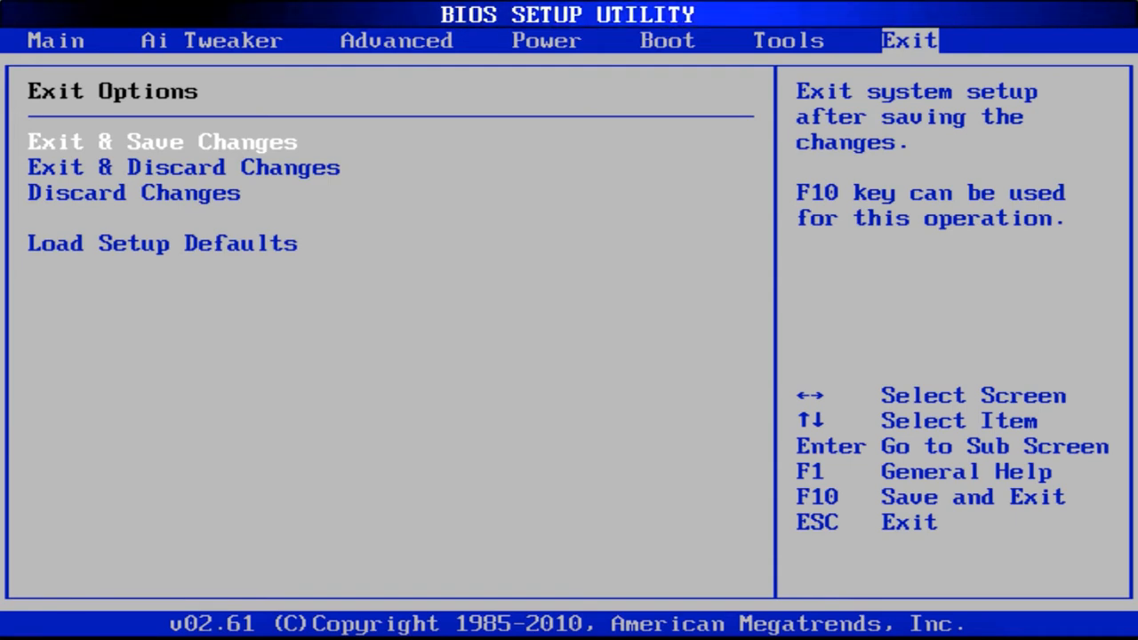
Choose Exit & Save Changes and confirm, letting the PC boot into Windows
left_click(163, 142)
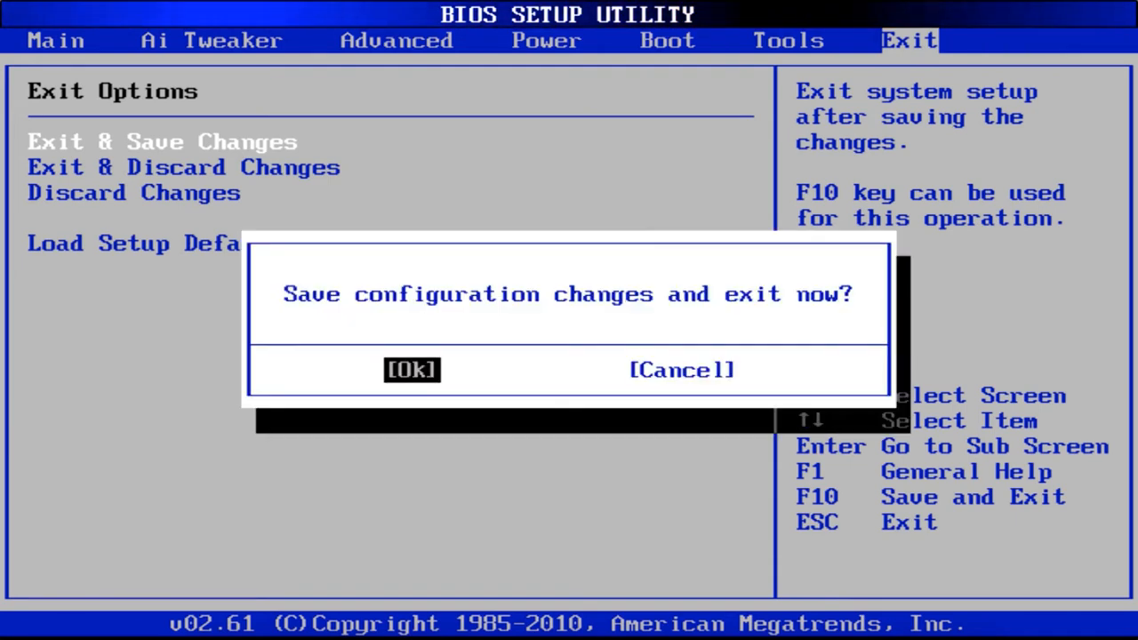
left_click(413, 370)
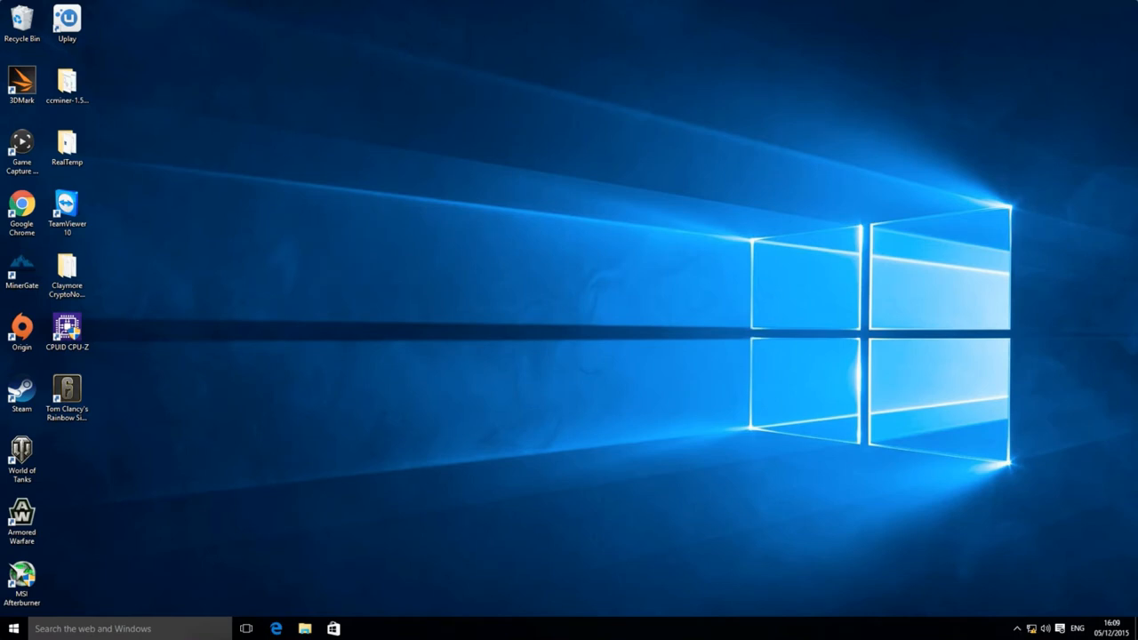
mouse_move(586, 302)
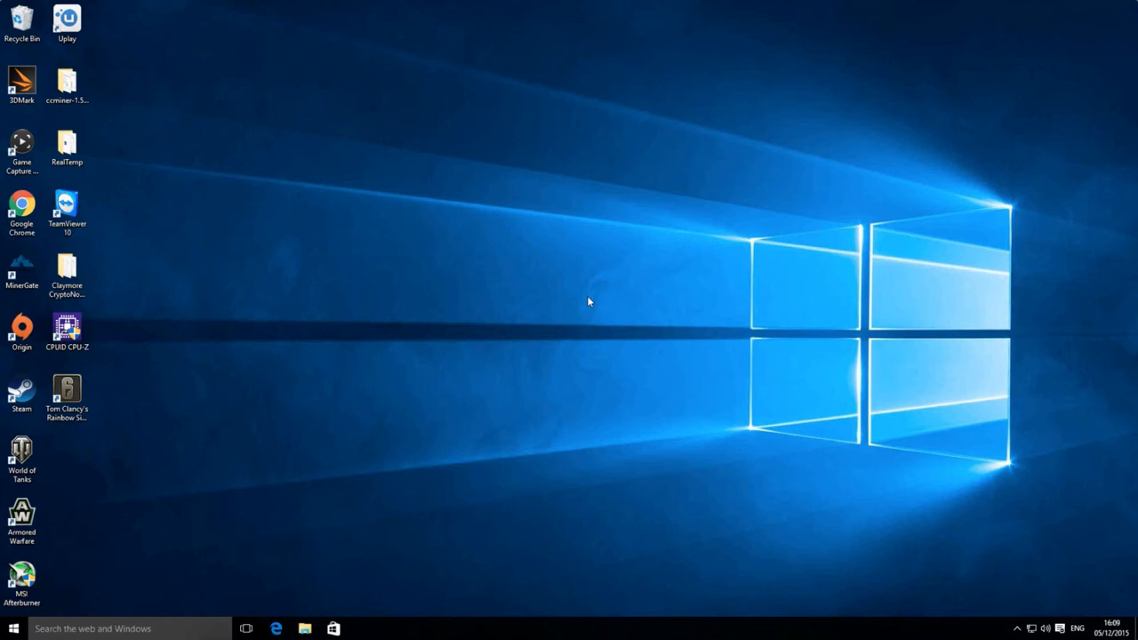
mouse_move(540, 281)
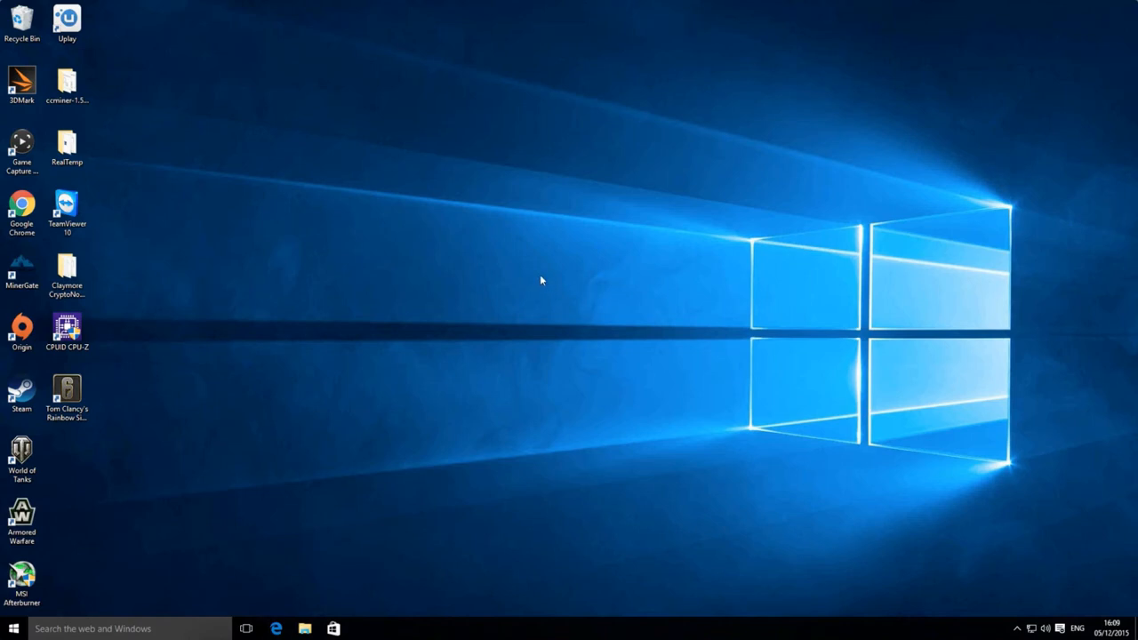
Launch CPU-Z from its desktop shortcut and RealTemp.exe from its folder, allowing both admin rights
left_click(67, 329)
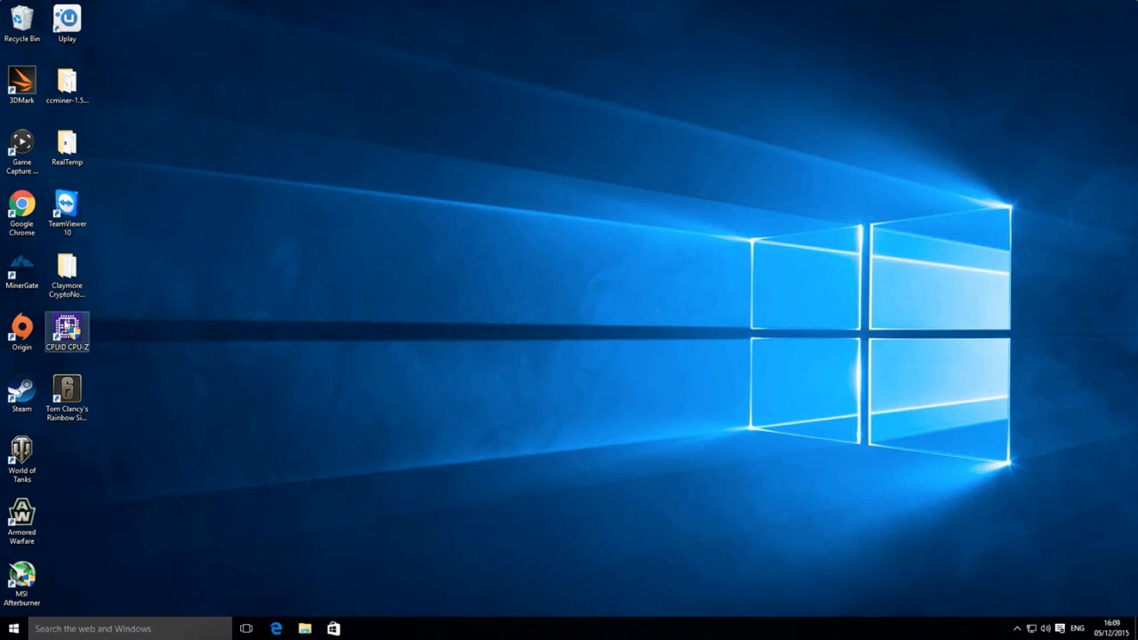
double_click(67, 332)
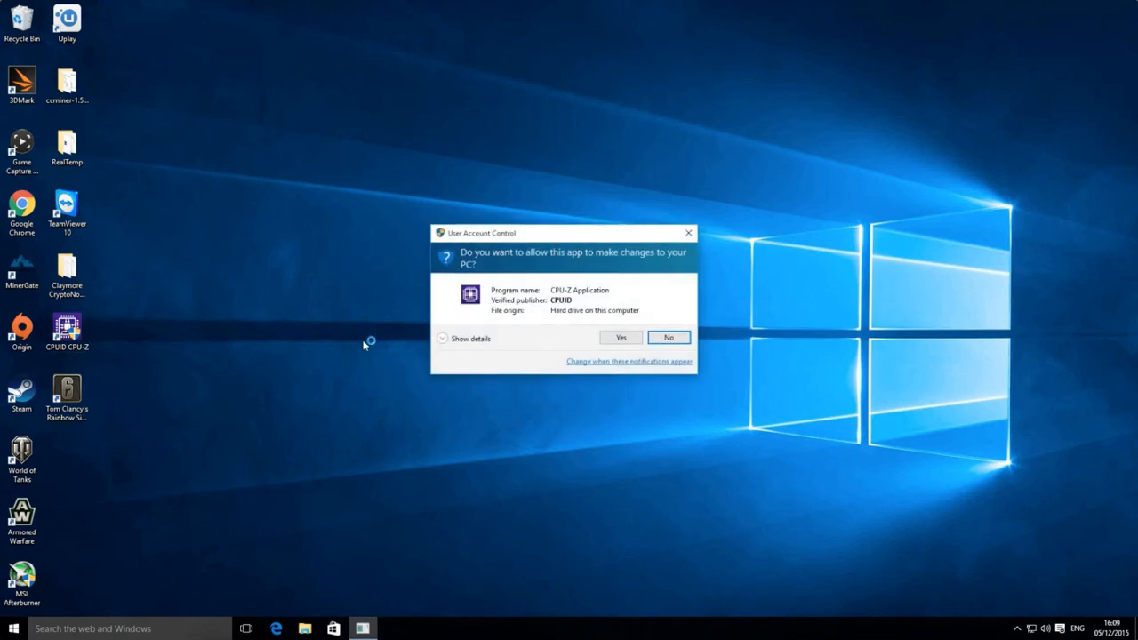
left_click(620, 338)
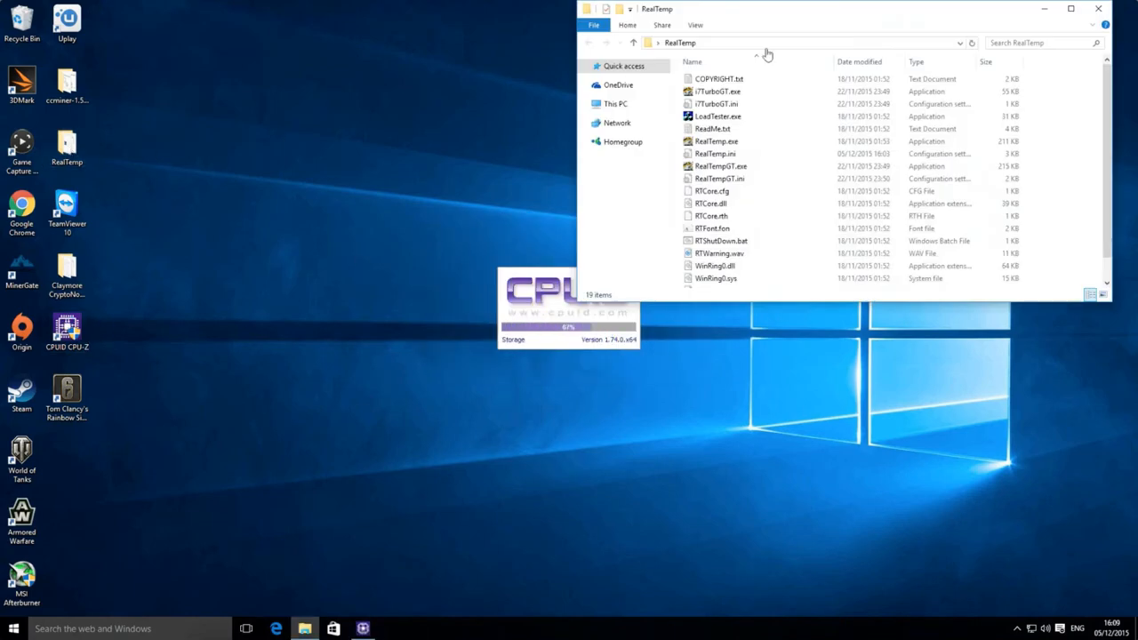
double_click(716, 142)
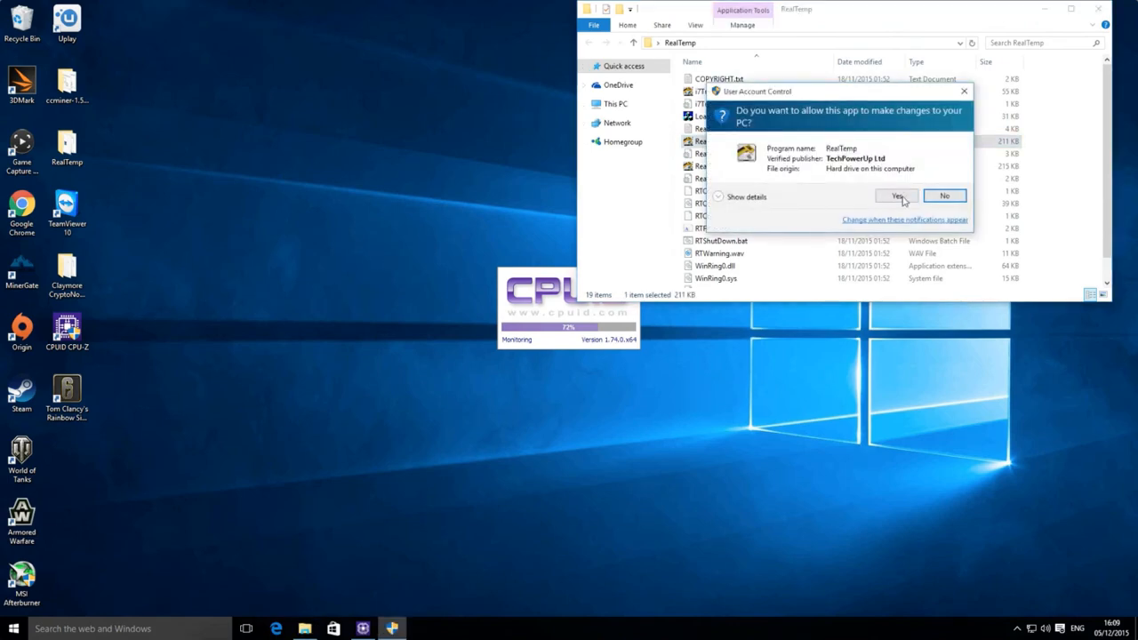
left_click(895, 195)
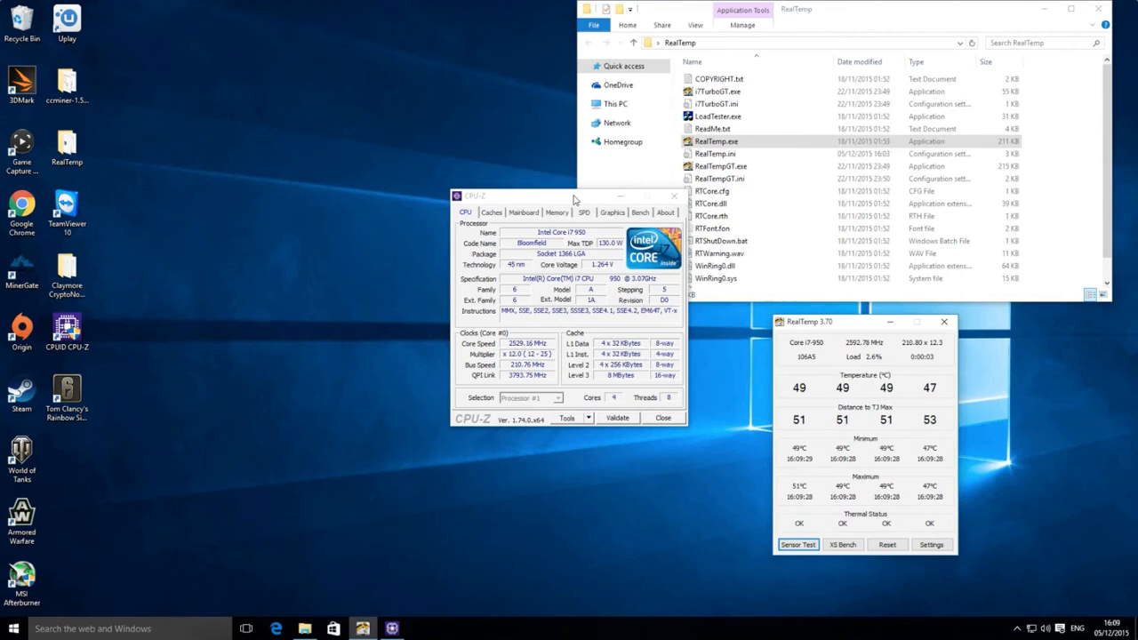
Move the CPU-Z window down beside the RealTemp temperature readings
left_click_drag(573, 196, 654, 323)
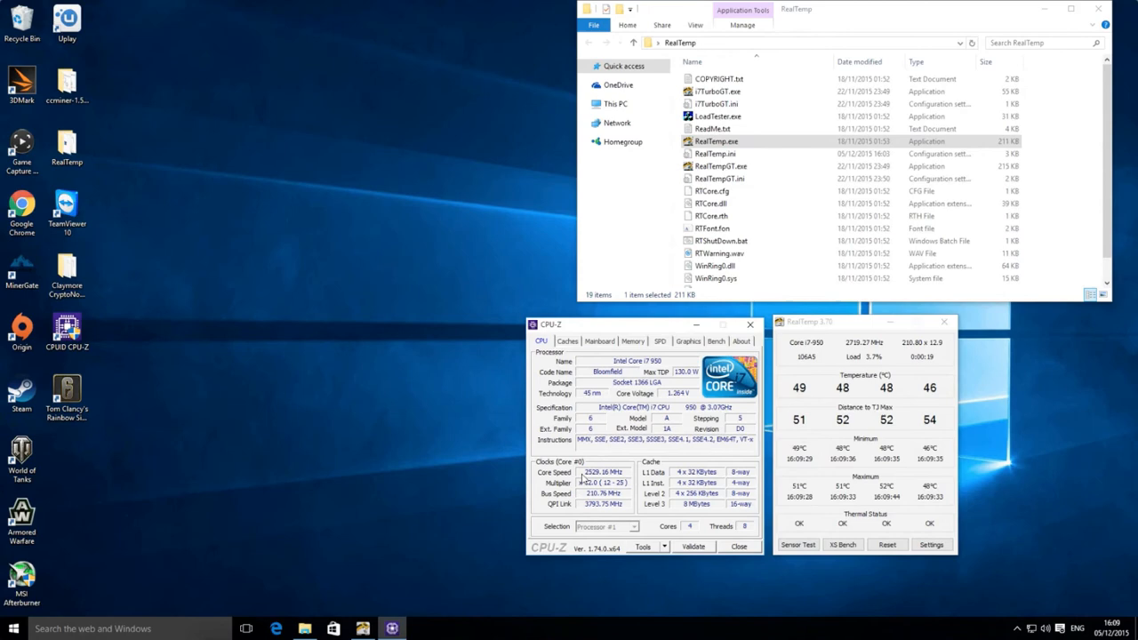
mouse_move(410, 412)
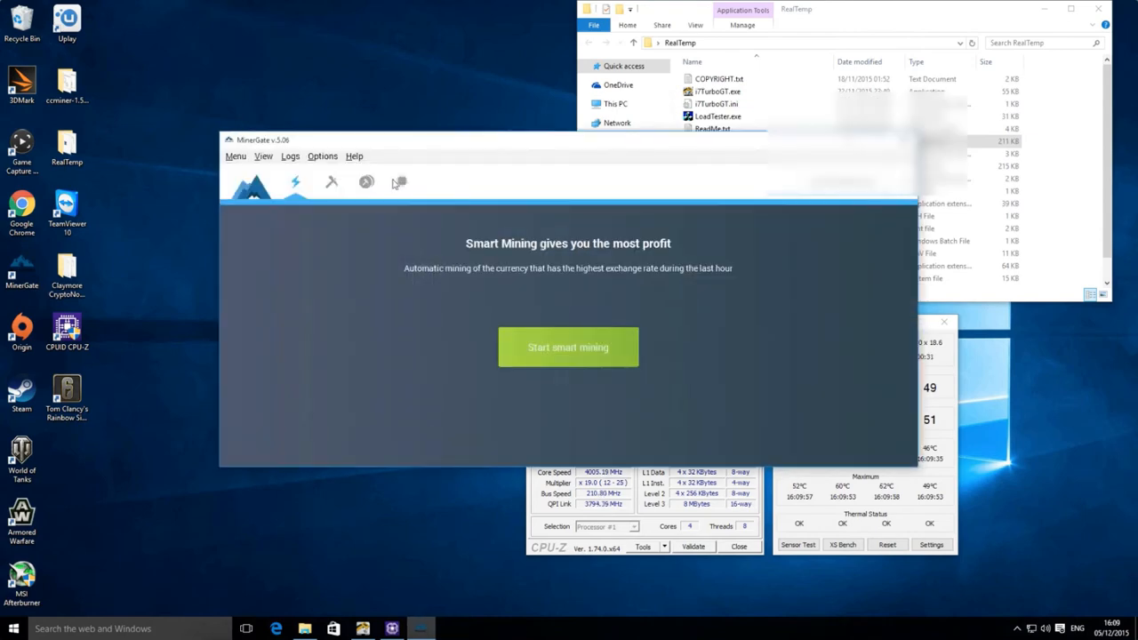
Start smart mining Monero at full CPU load and close the RealTemp folder window
left_click(366, 182)
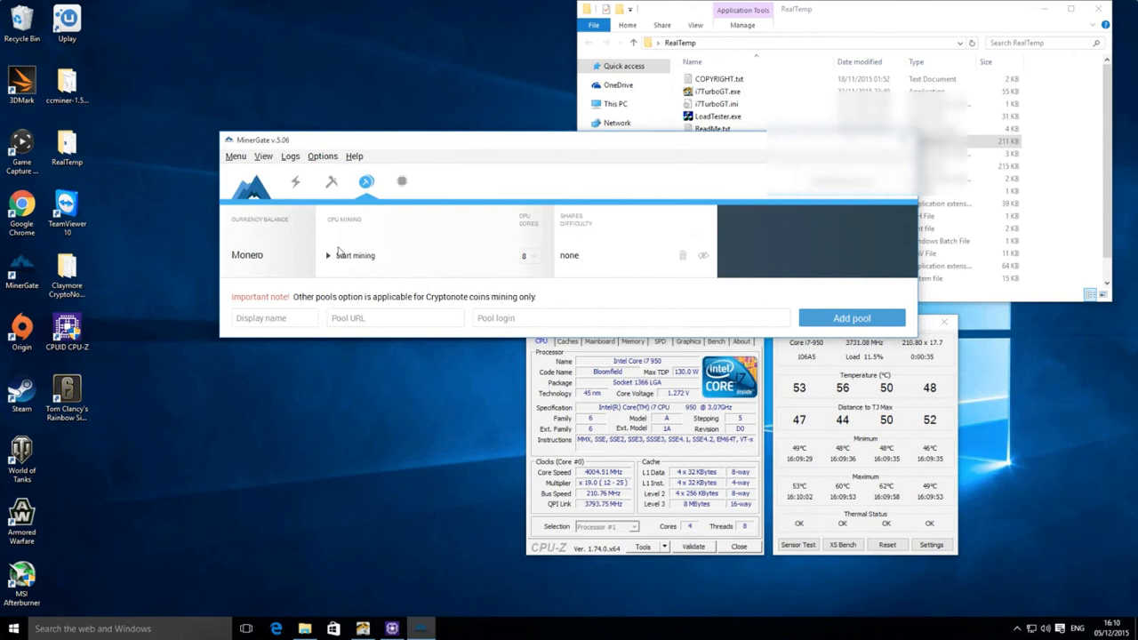
left_click(352, 256)
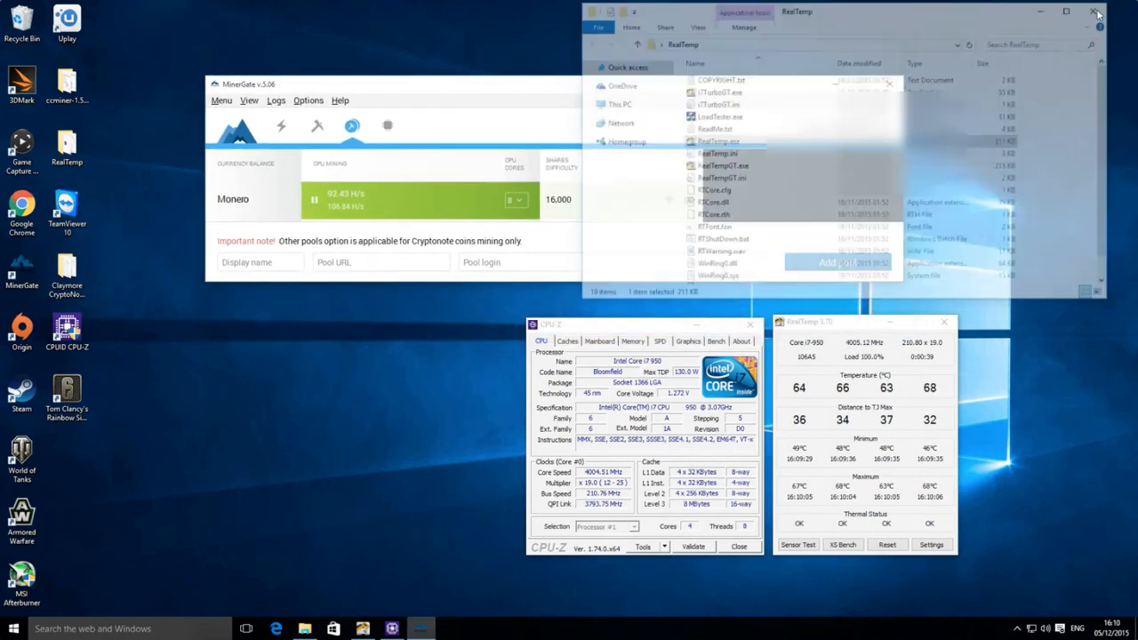
left_click(1095, 11)
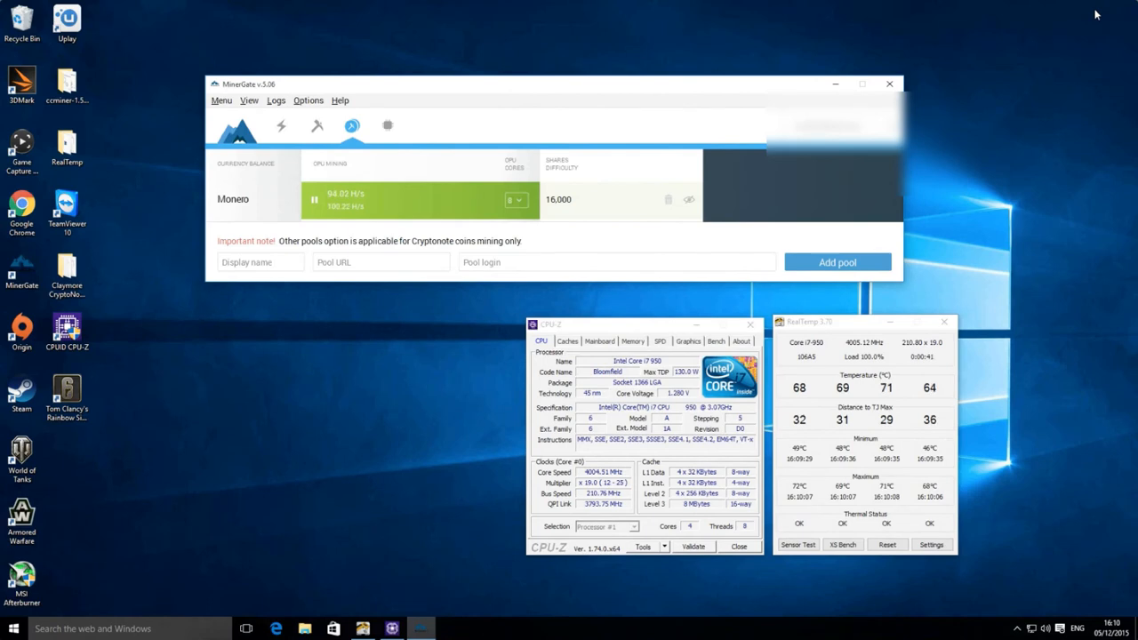